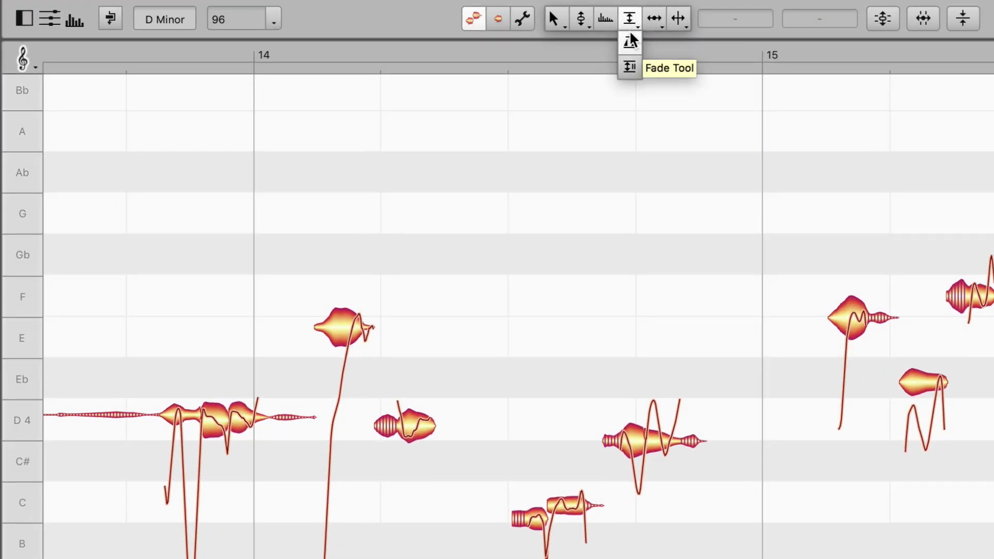
mouse_move(631, 68)
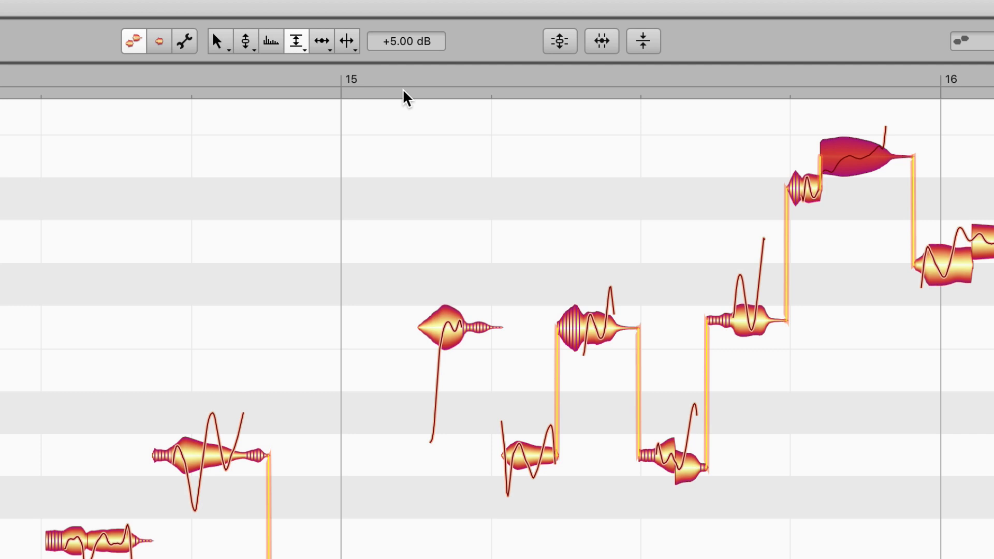
Step: Raise the long high note before bar 16 by 5 dB with the Amplitude tool
key("cmd+up")
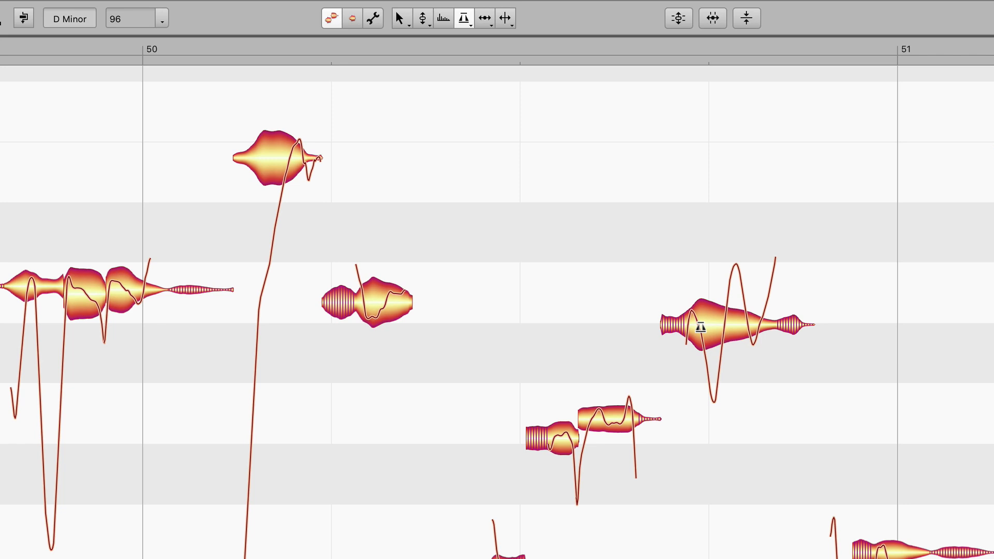
Step: Reduce the sibilant start of the note just before bar 51 with Sibilant Balance
left_click(729, 326)
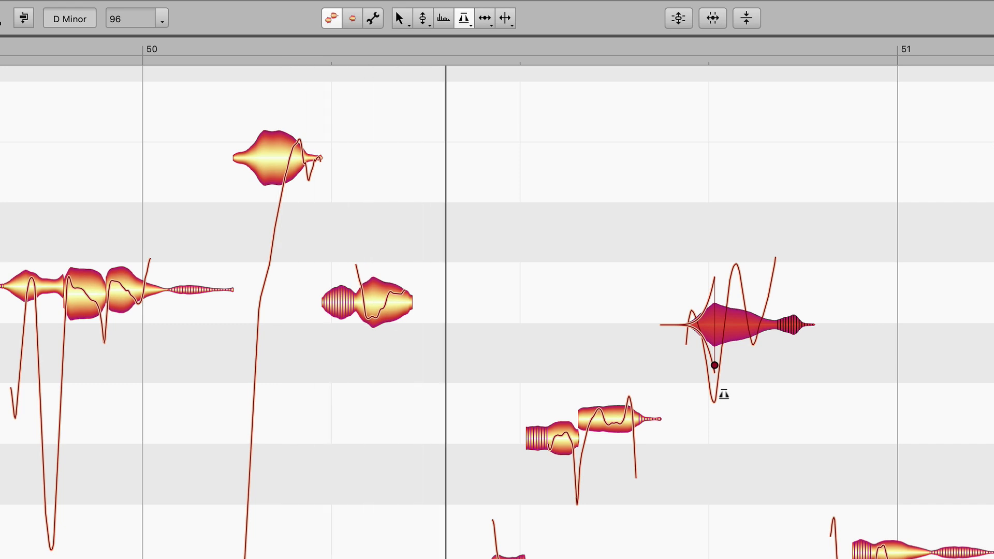
mouse_move(758, 325)
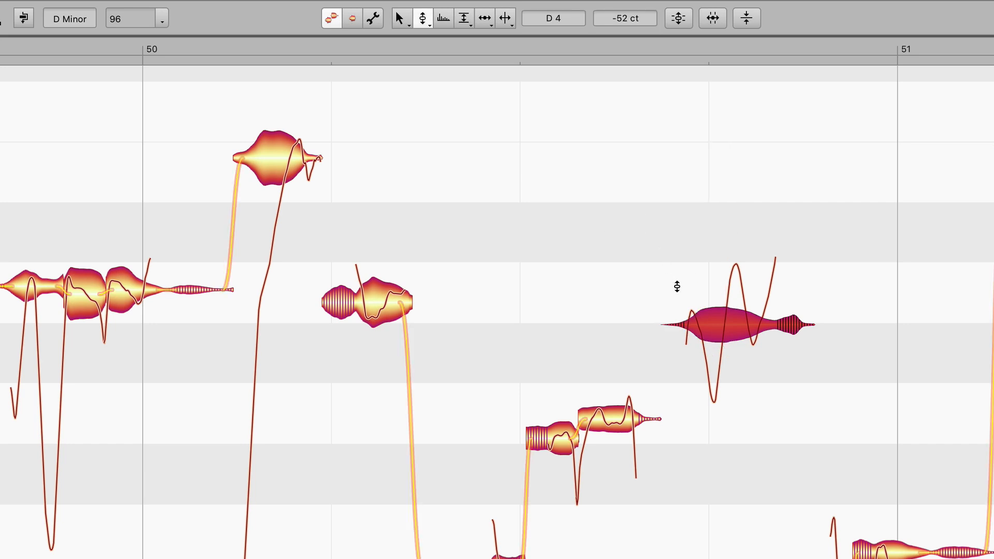
mouse_move(695, 324)
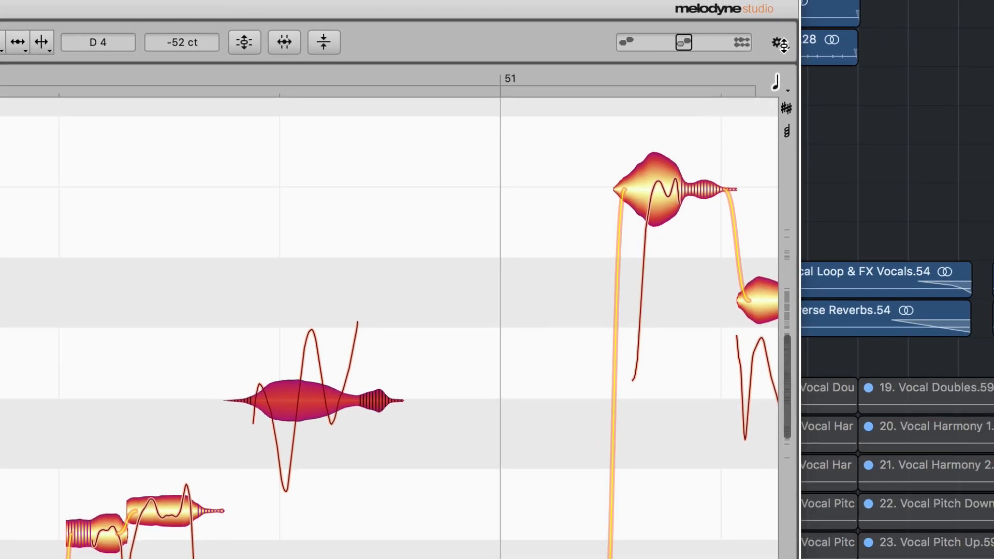
Step: Enable Shows Element Fades in the editor's gear menu and switch to timing editing
left_click(778, 41)
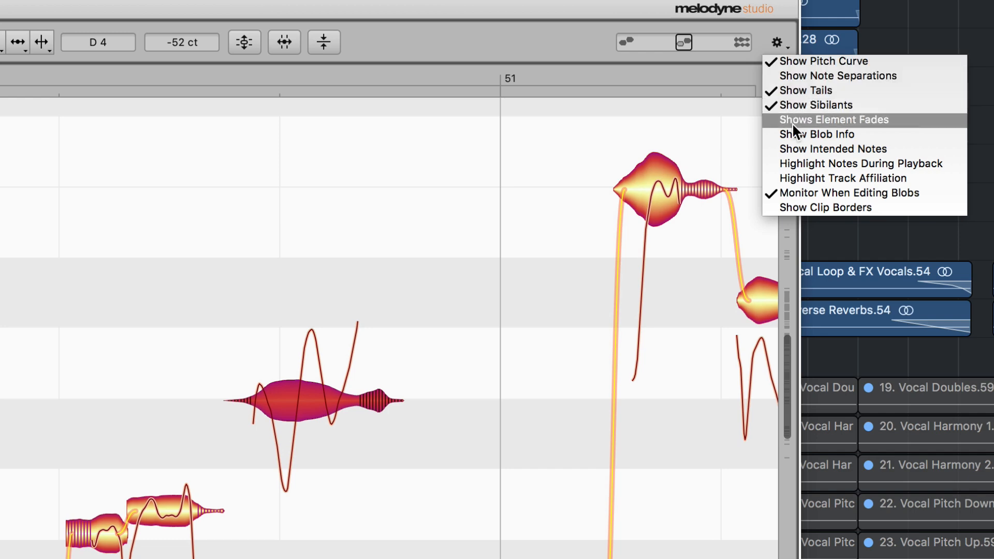
left_click(833, 119)
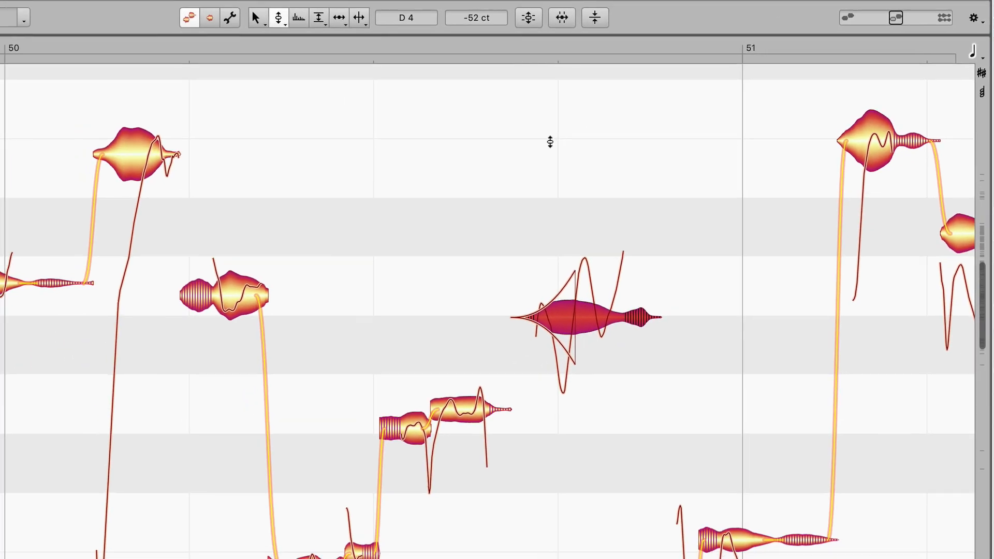
right_click(550, 142)
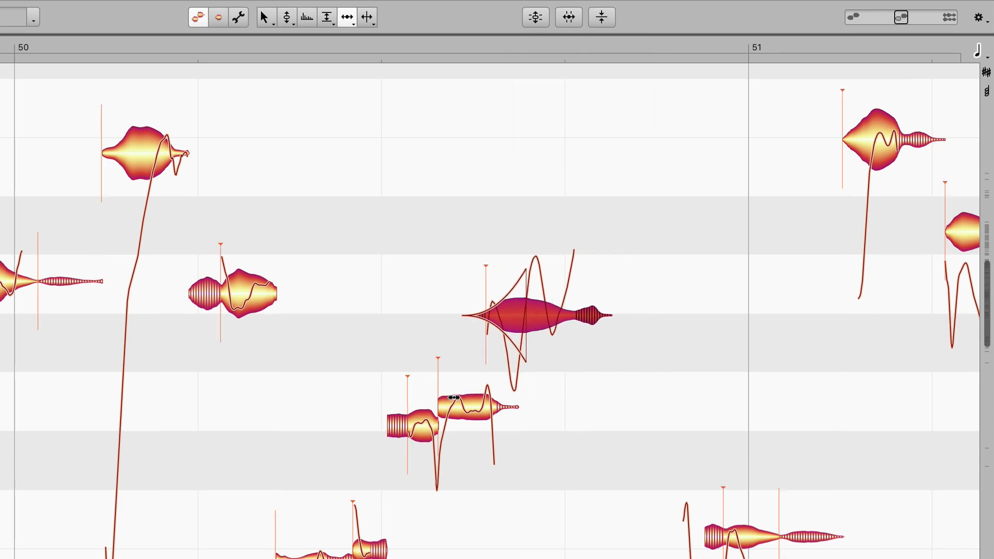
left_click(326, 18)
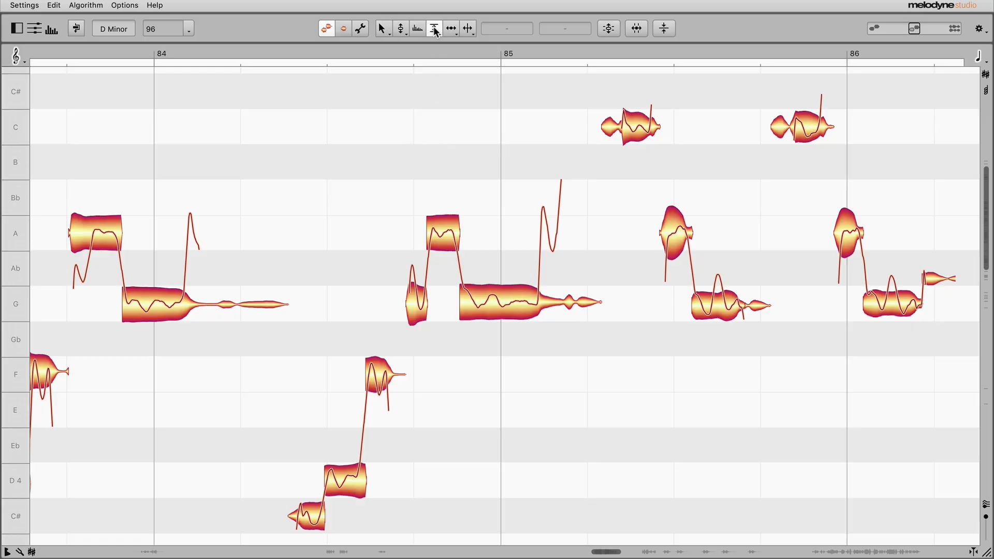
Step: Rebalance the sibilants of the two C notes and bring up leveling for bars 117–121
left_click(434, 29)
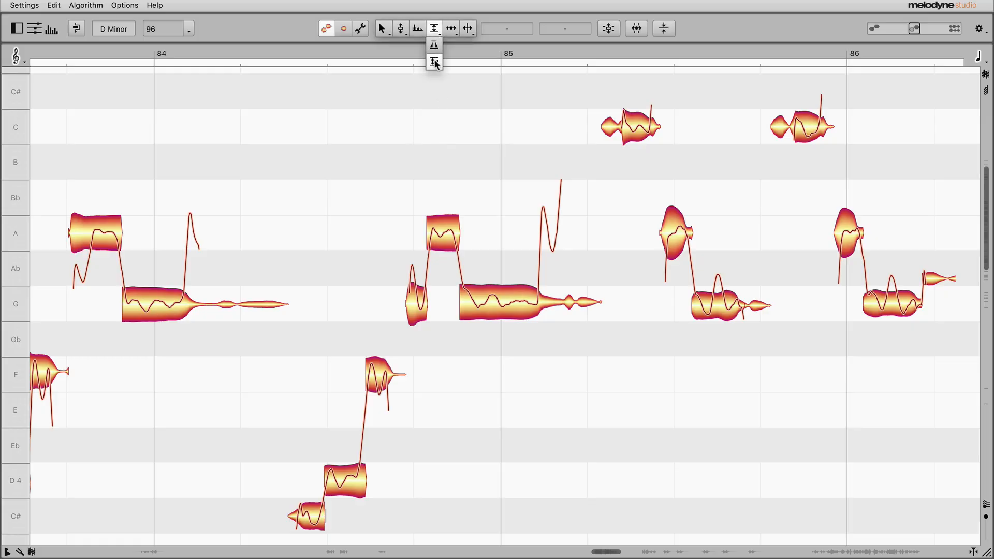
left_click(434, 61)
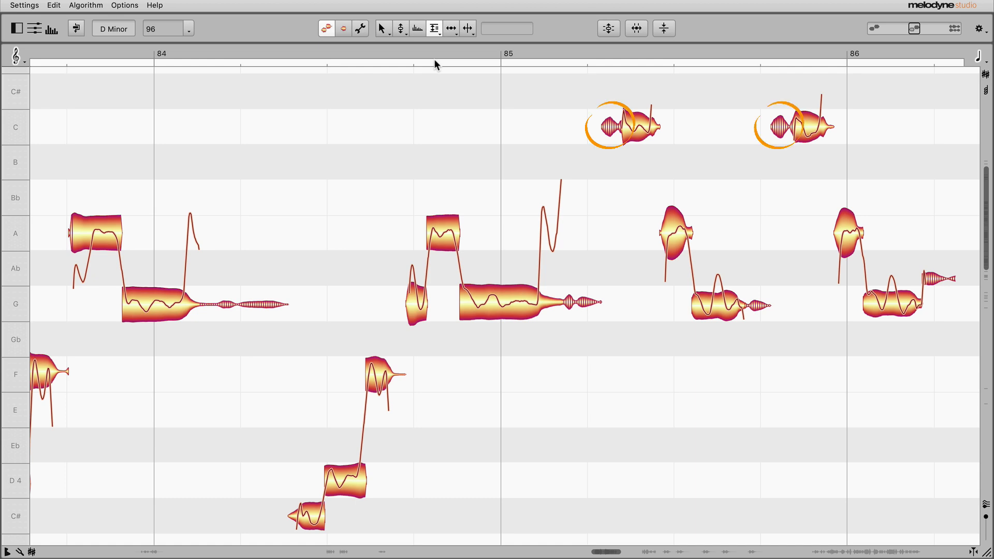
left_click(164, 61)
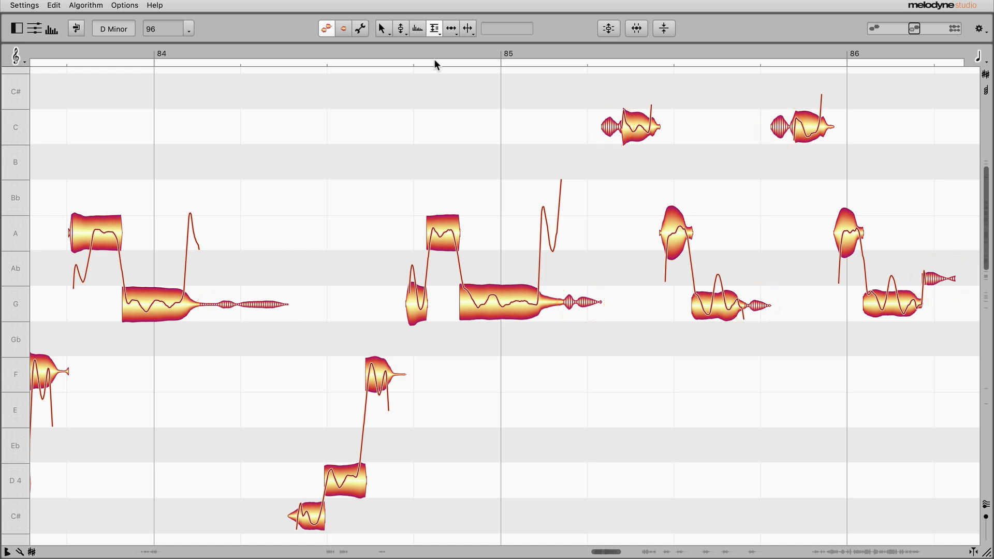
mouse_move(531, 89)
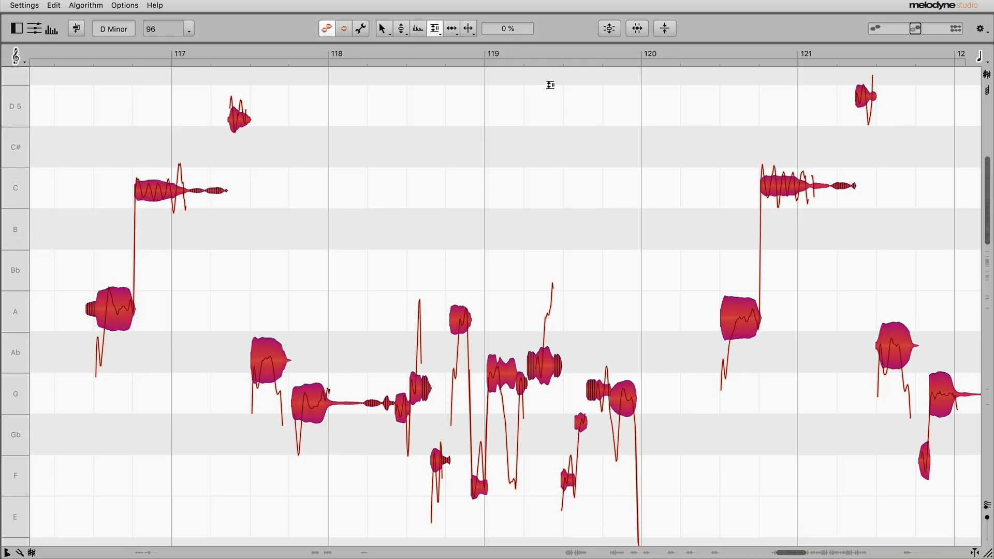
left_click(663, 28)
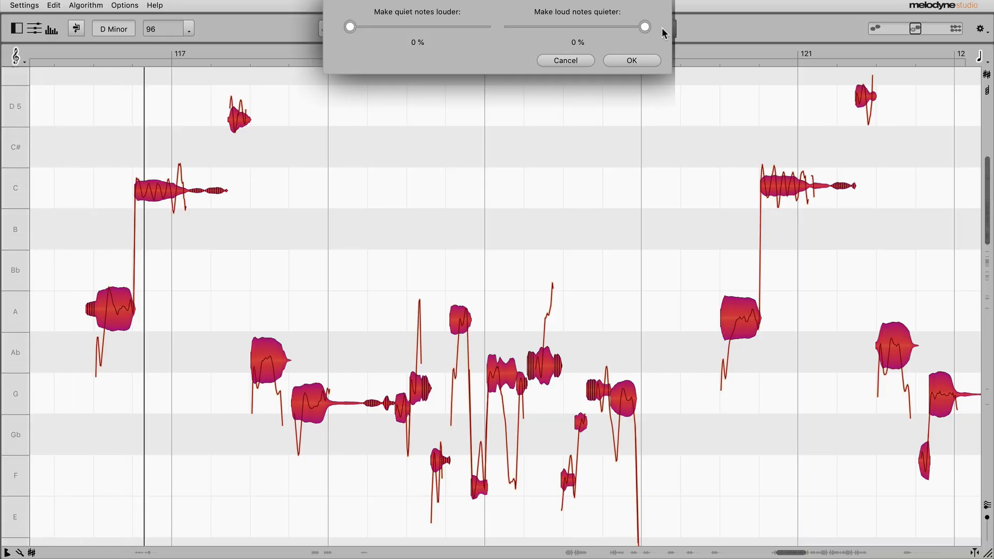
Step: Level the vocal notes at bars 117–121 with both amounts at 100% and confirm
left_click_drag(351, 27, 374, 27)
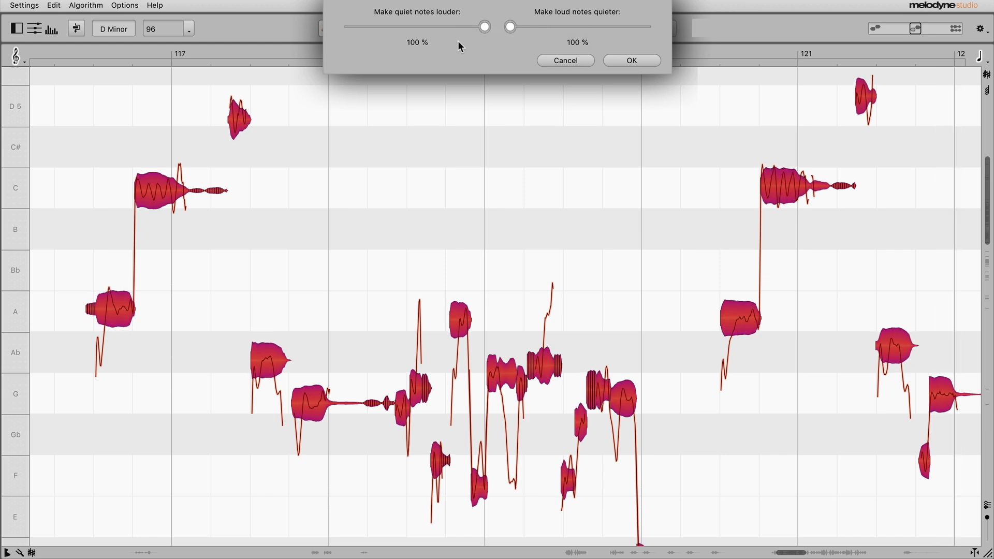
left_click(630, 60)
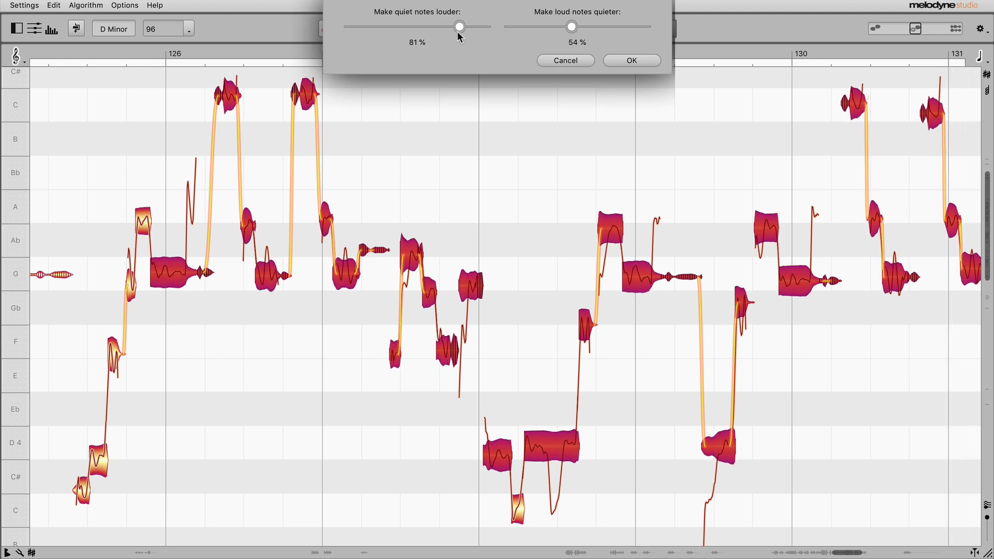
Step: Confirm the 81% louder / 54% quieter leveling on bars 126–131
left_click(632, 60)
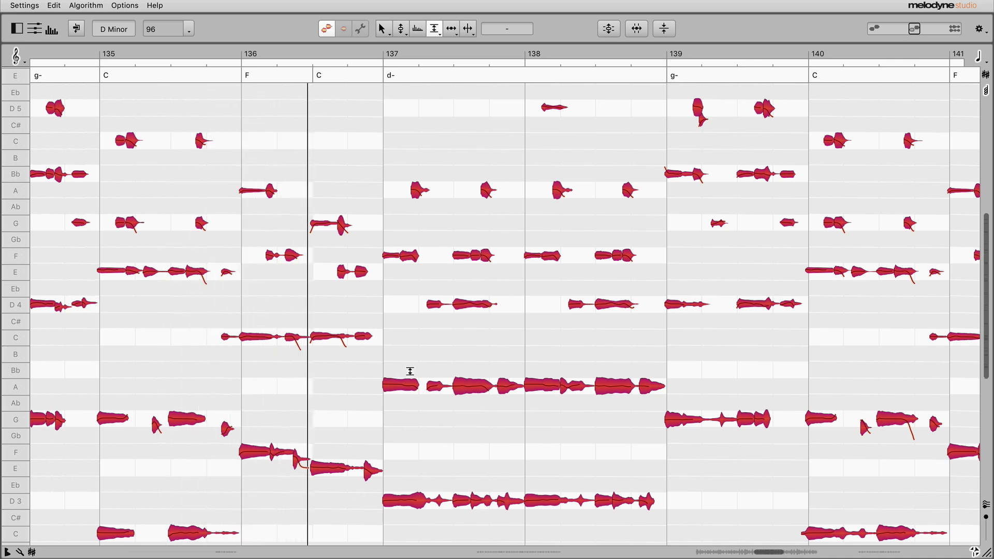
mouse_move(531, 254)
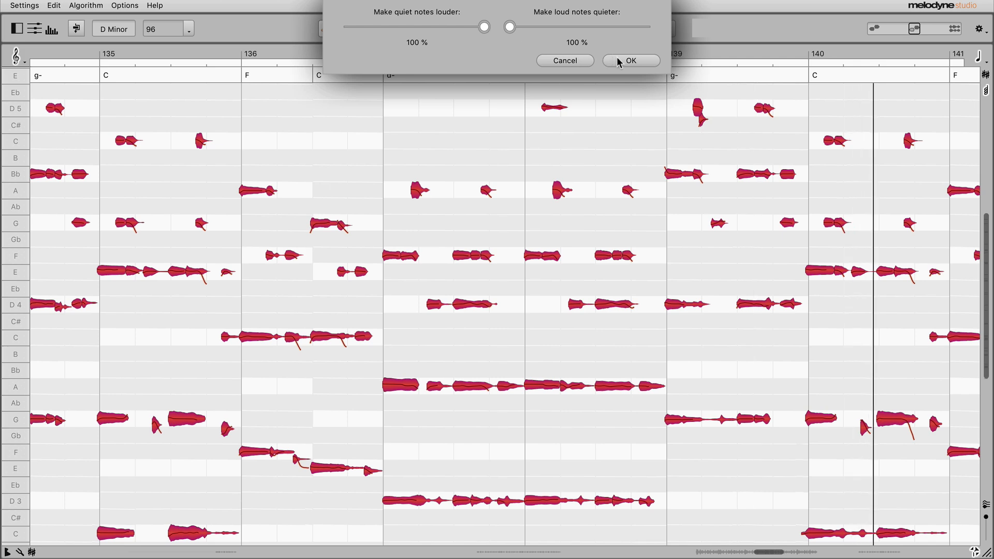
Step: Confirm full leveling of guitar bars 135–141, then level notes near bar 145 with loud notes 34% quieter
left_click(630, 60)
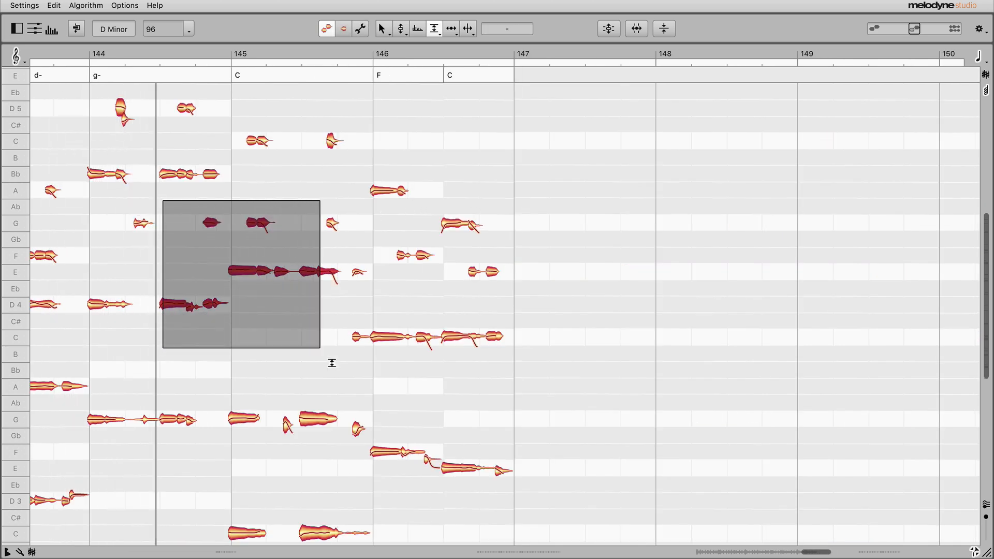
left_click(664, 28)
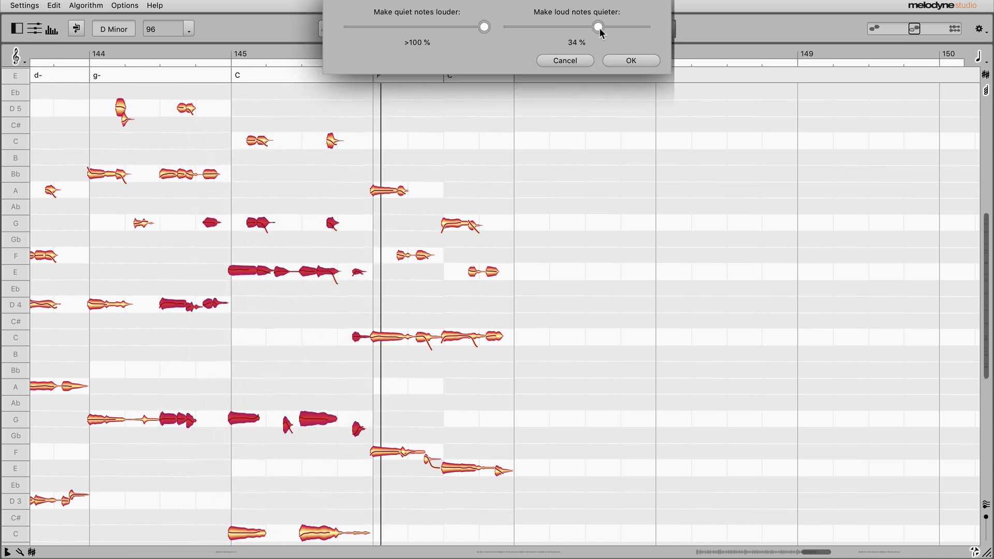
left_click(630, 60)
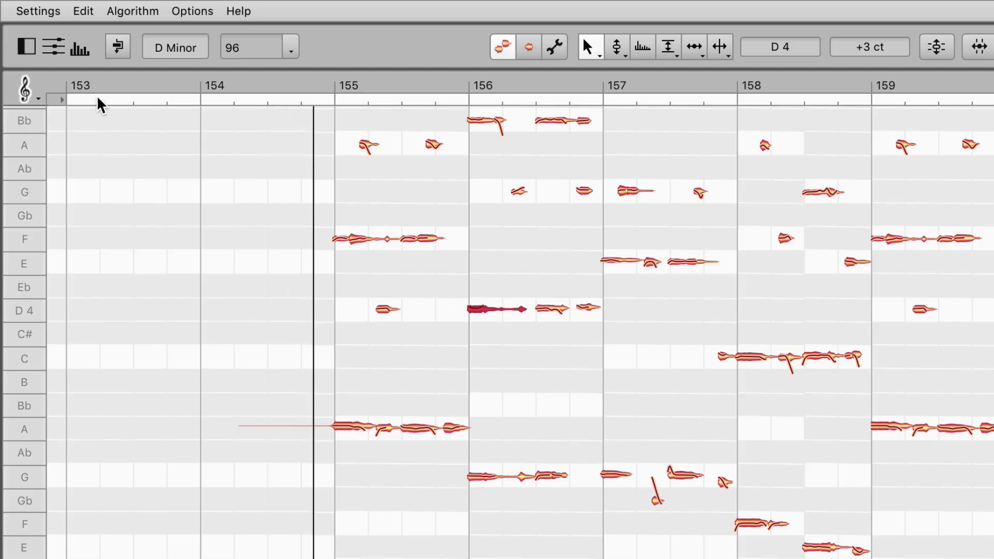